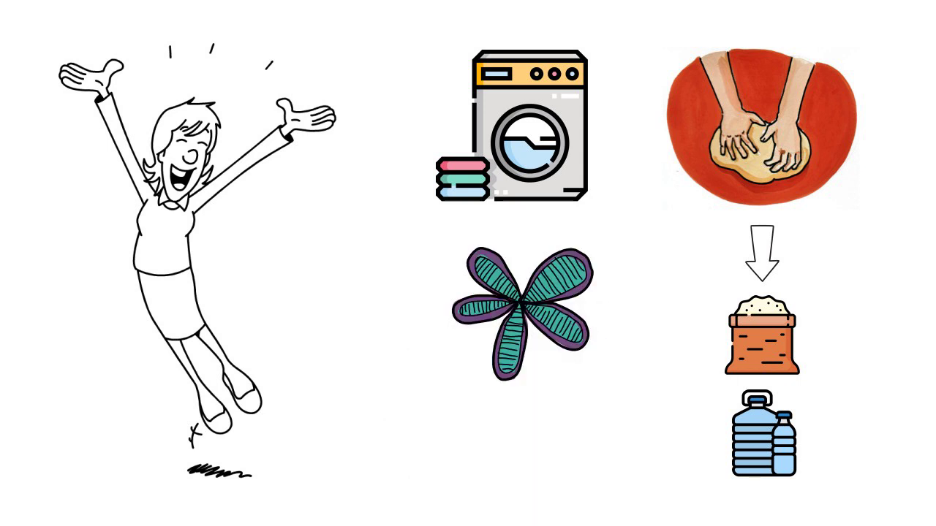
type("LITTLE")
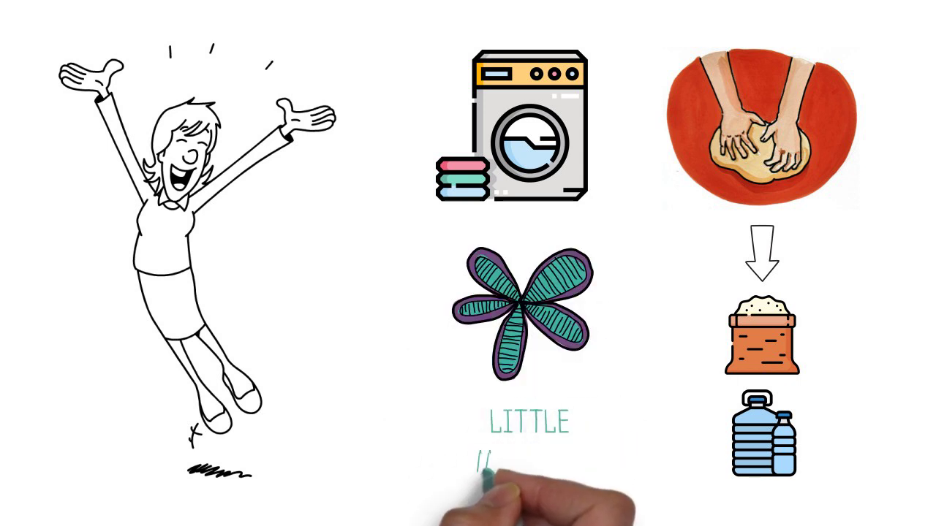